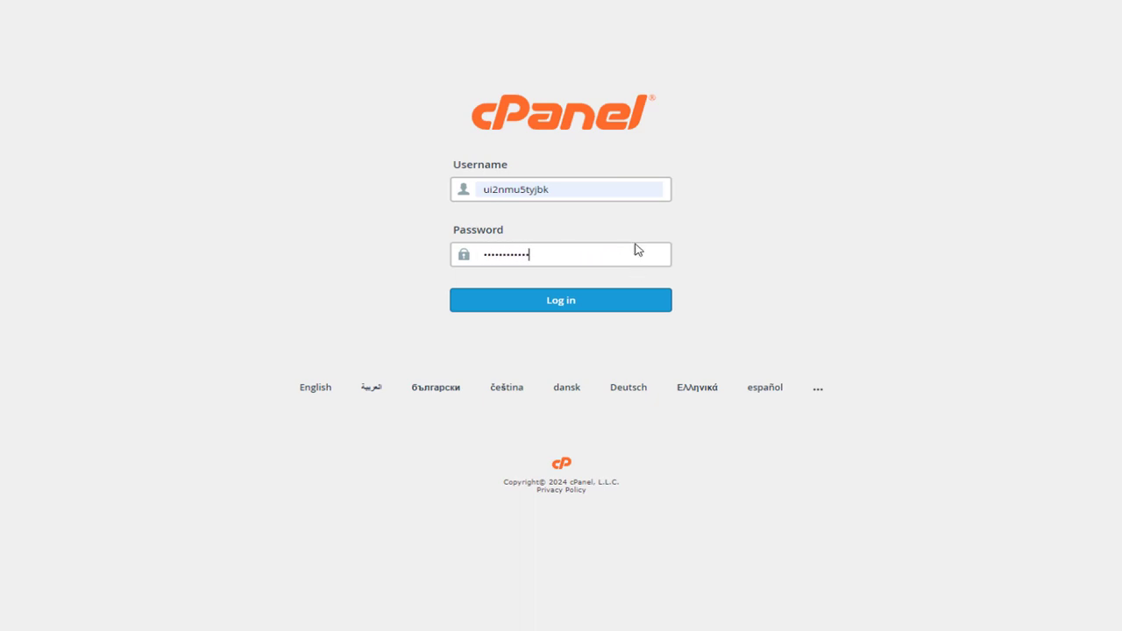
Log in to the cPanel hosting account to reach the Tools dashboard.
click(561, 300)
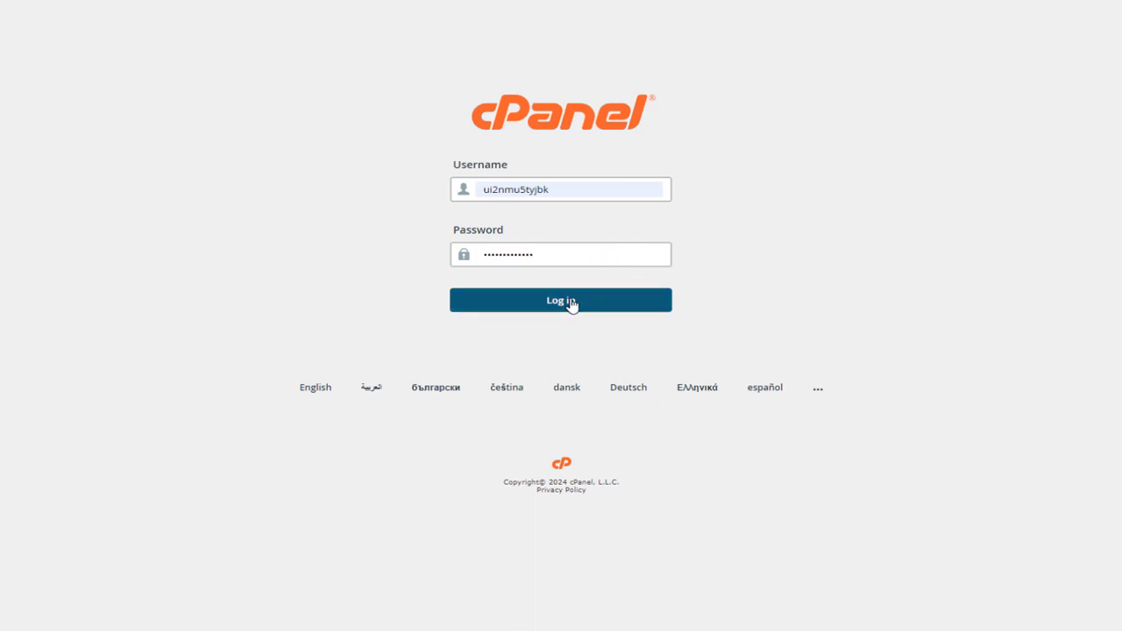
click(561, 300)
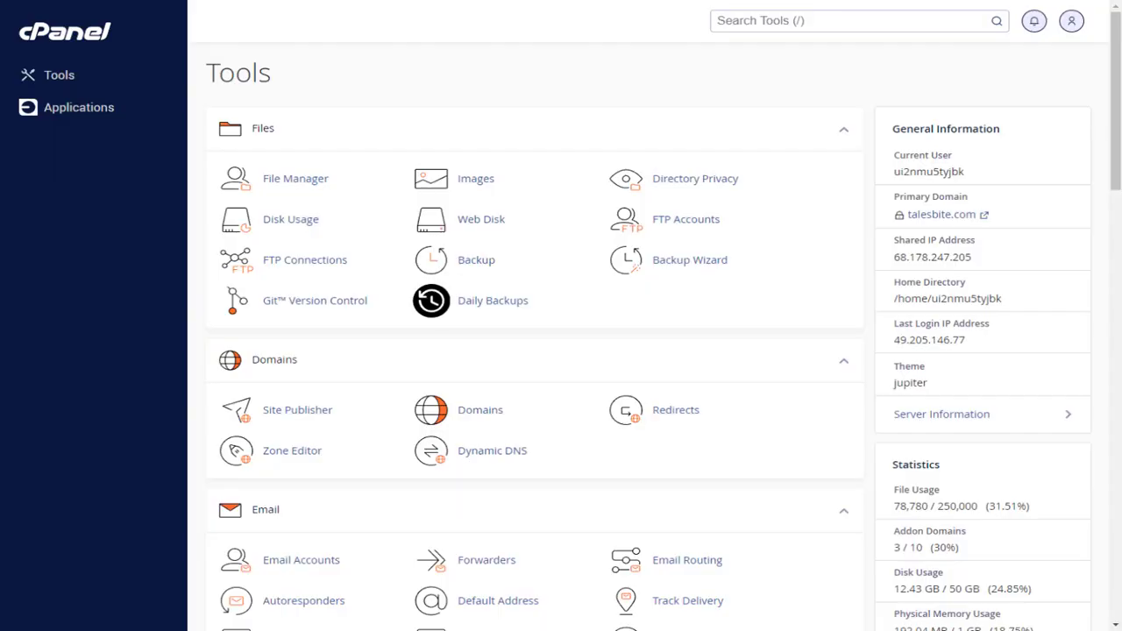
mouse_move(183, 473)
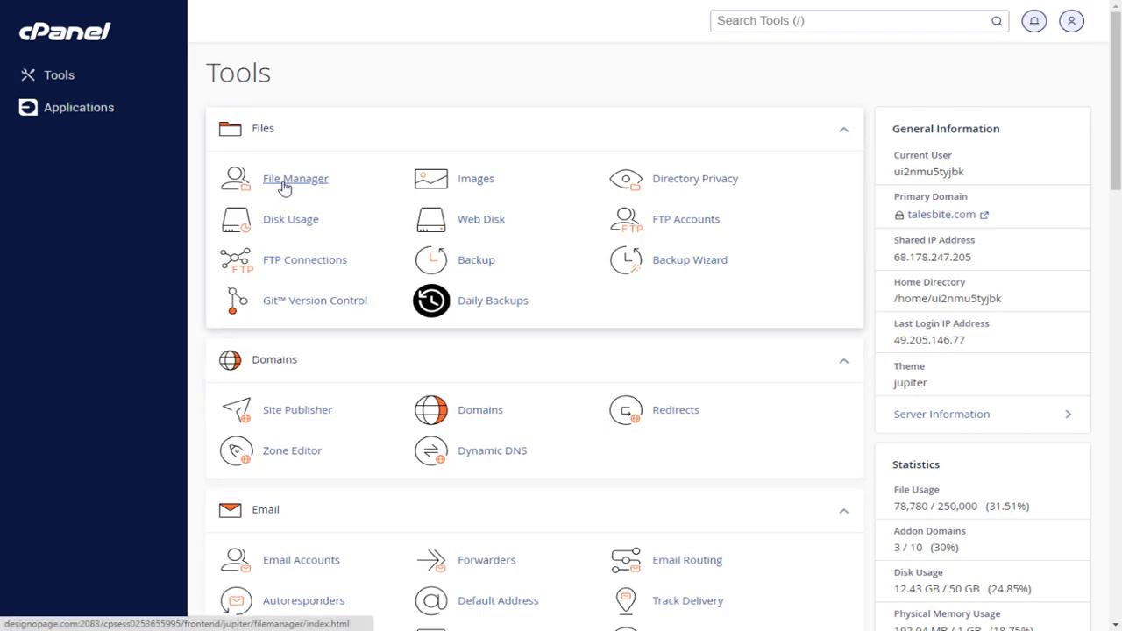
Launch File Manager from the Files section, listing the home directory.
click(295, 179)
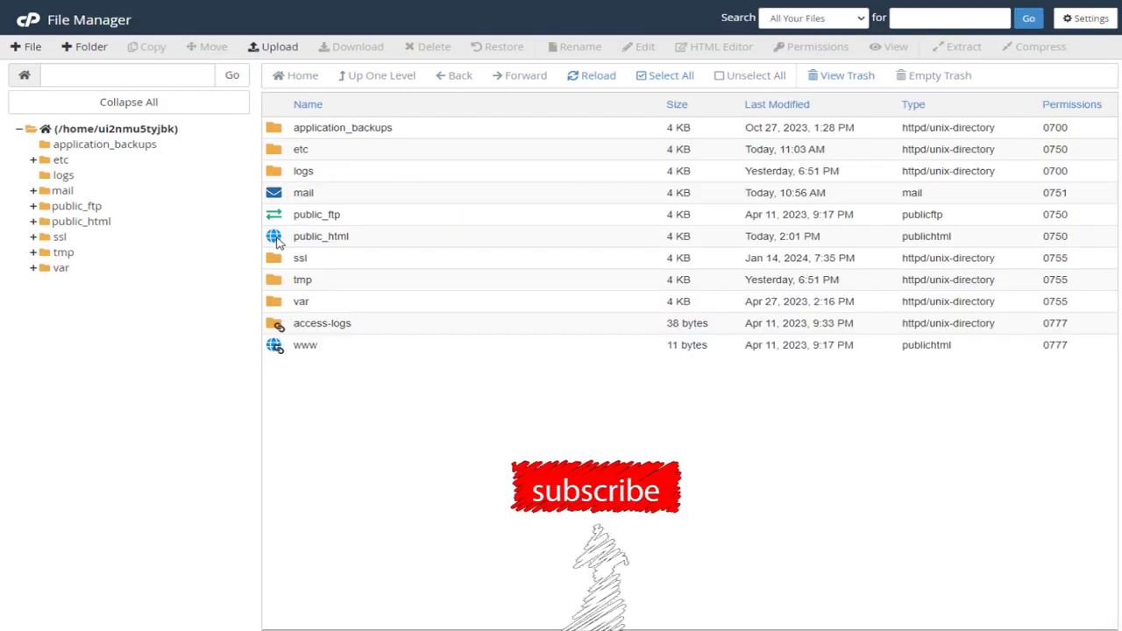
Enter the public_html folder to view its contents.
double_click(321, 235)
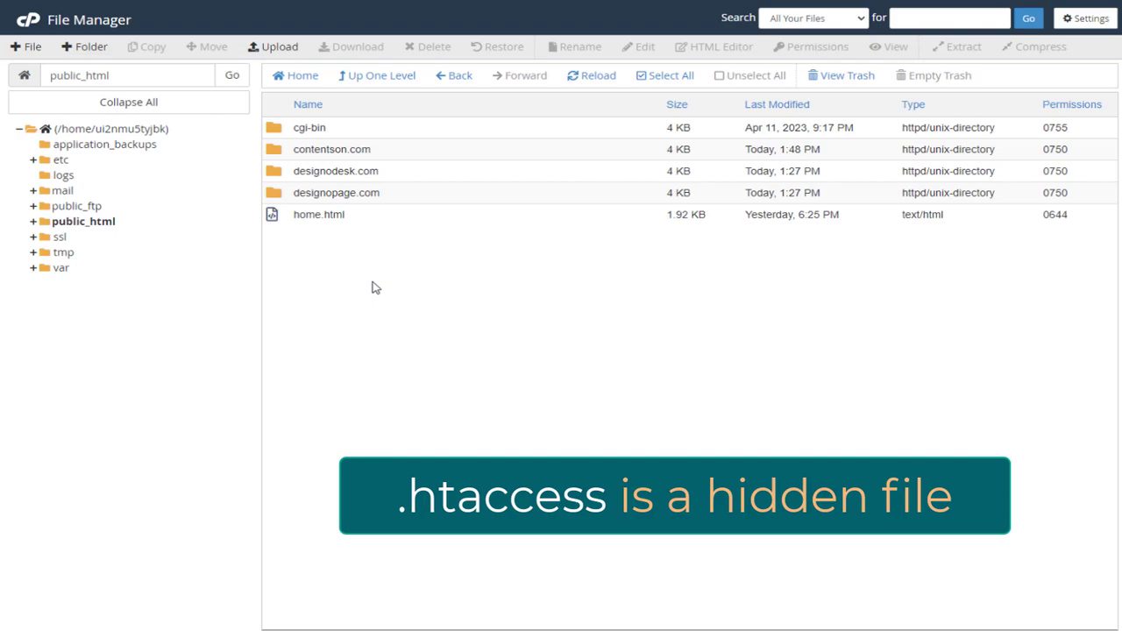
mouse_move(438, 280)
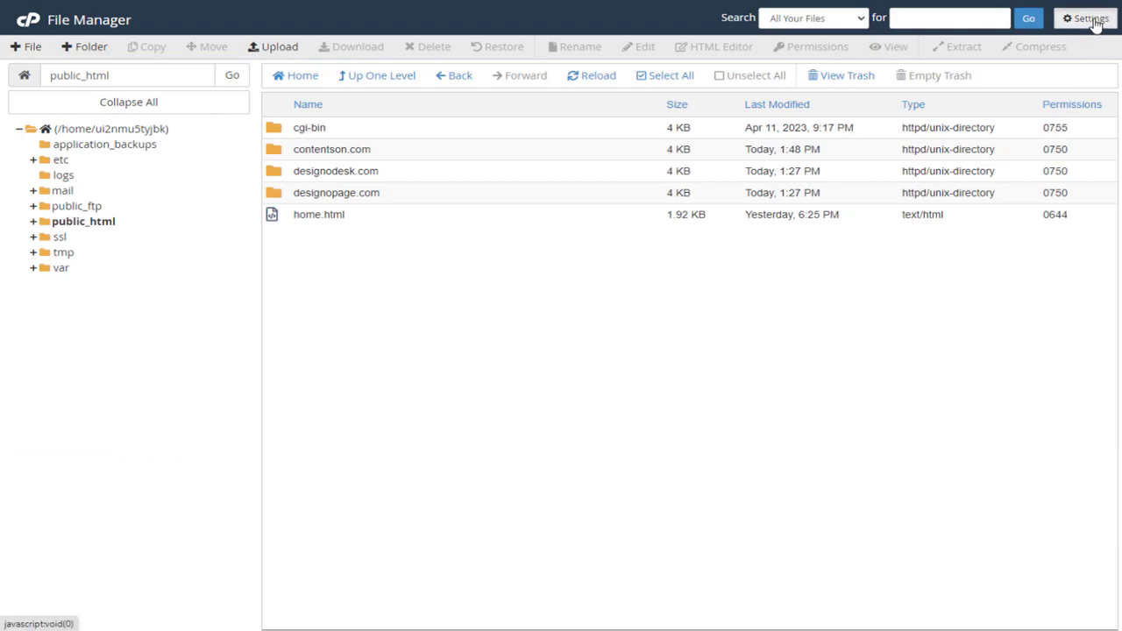
Enable Show Hidden Files (dotfiles) in File Manager settings and save.
click(1090, 18)
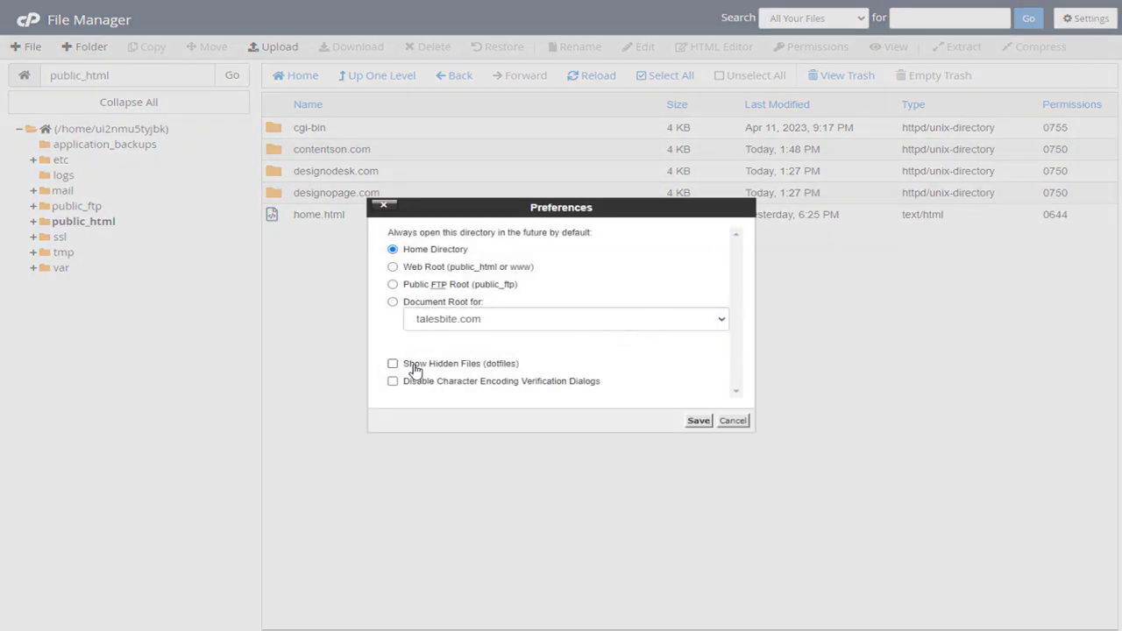
click(393, 363)
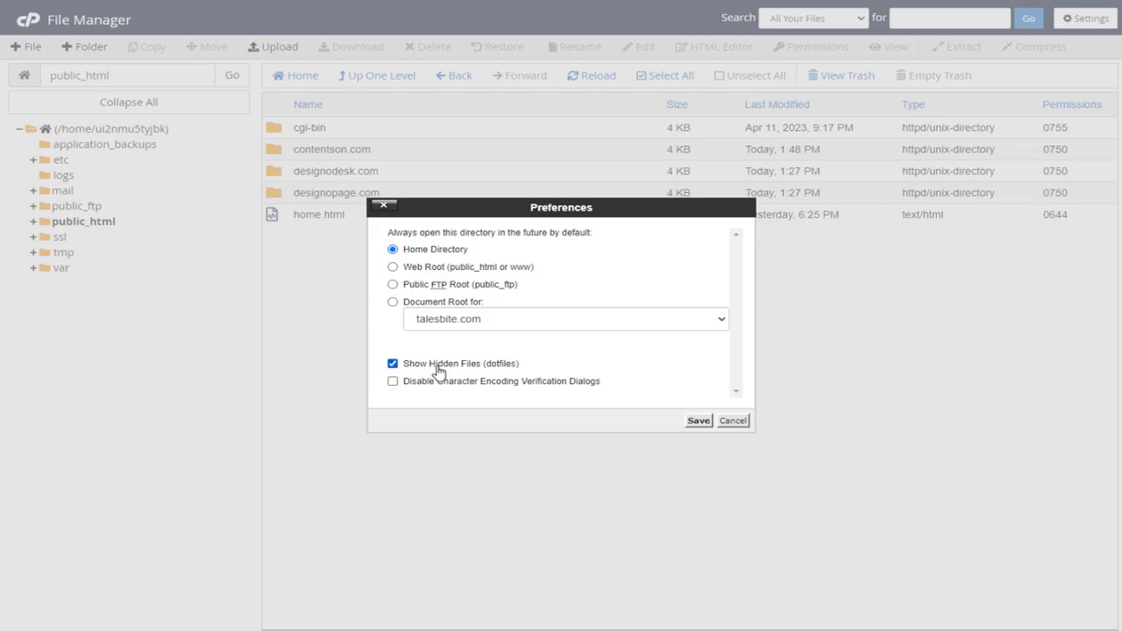
click(698, 421)
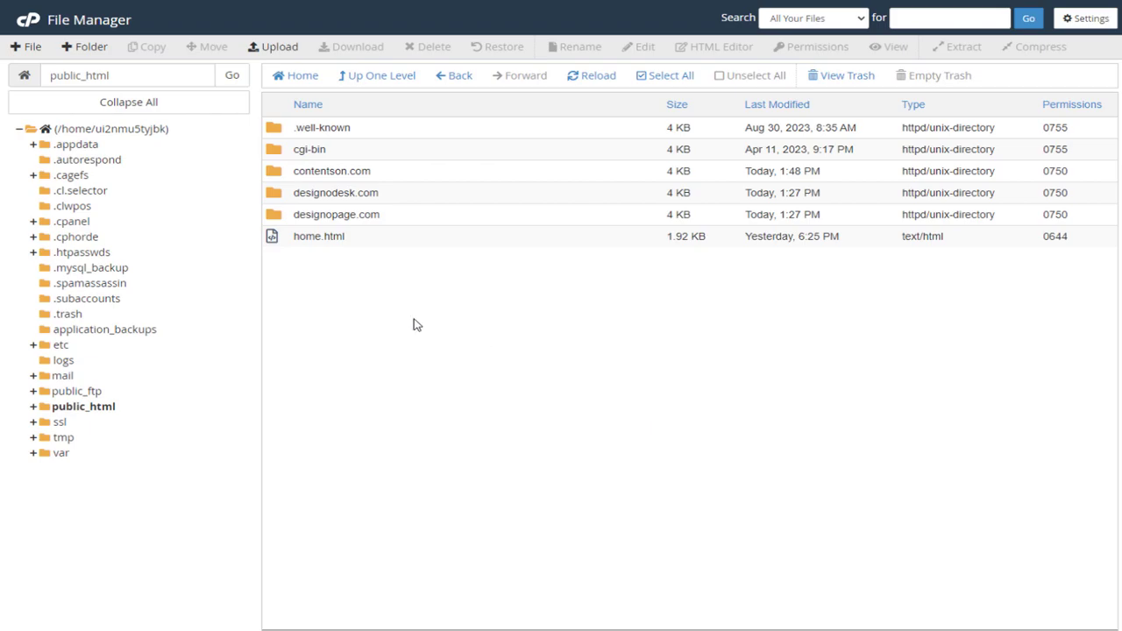
mouse_move(354, 280)
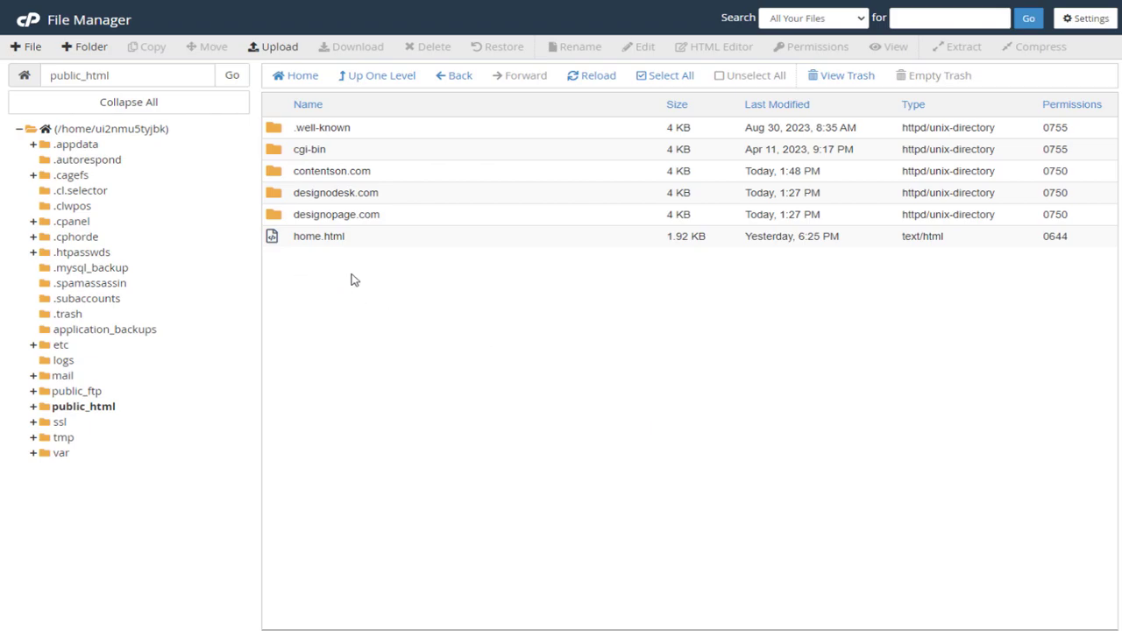
mouse_move(361, 291)
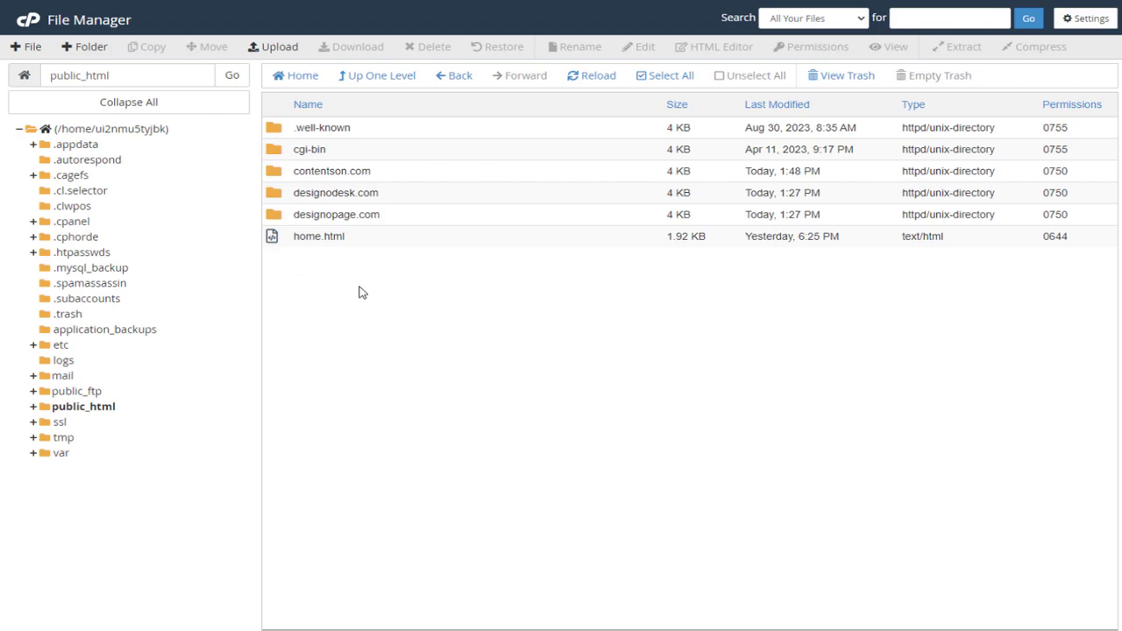
mouse_move(430, 302)
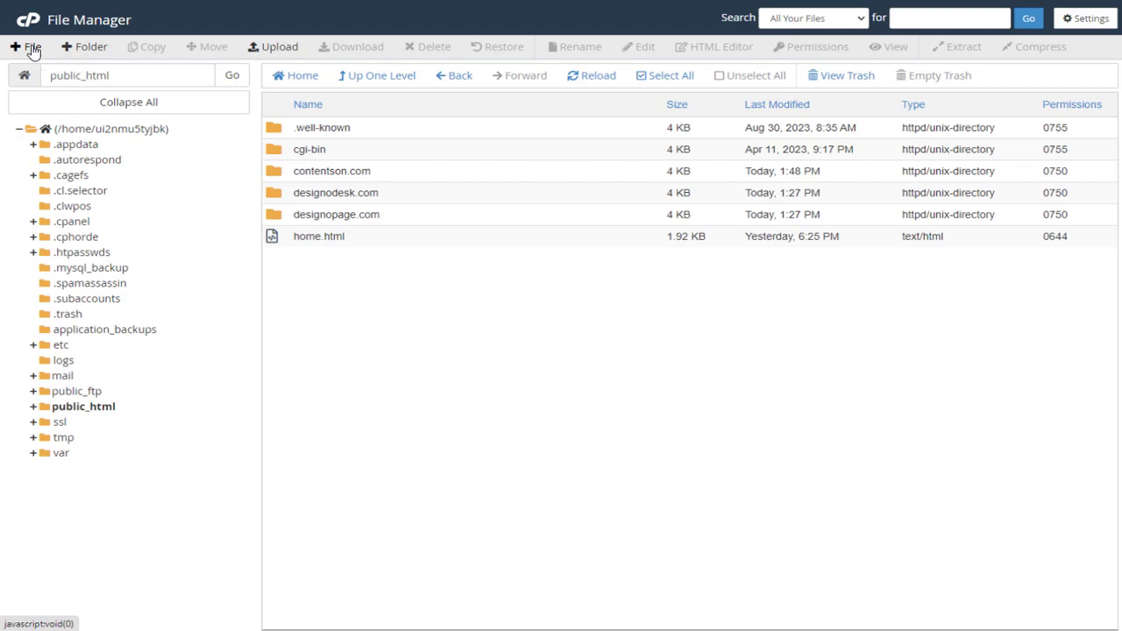
Create a new empty file named .htaccess in public_html and select it.
click(31, 46)
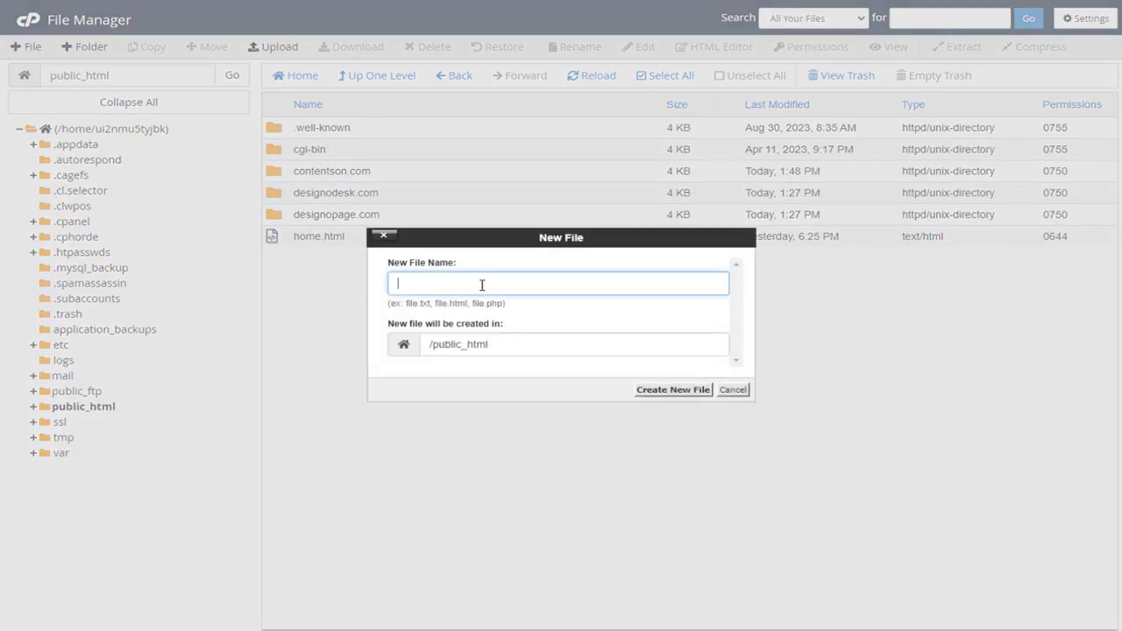
mouse_move(440, 281)
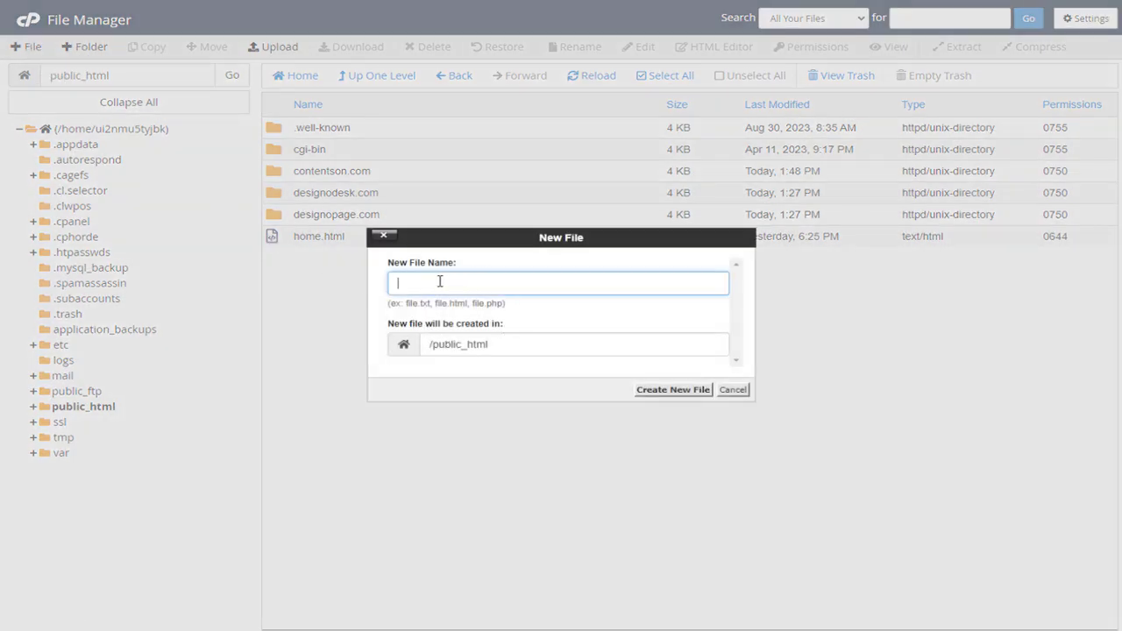
text(.htaccess)
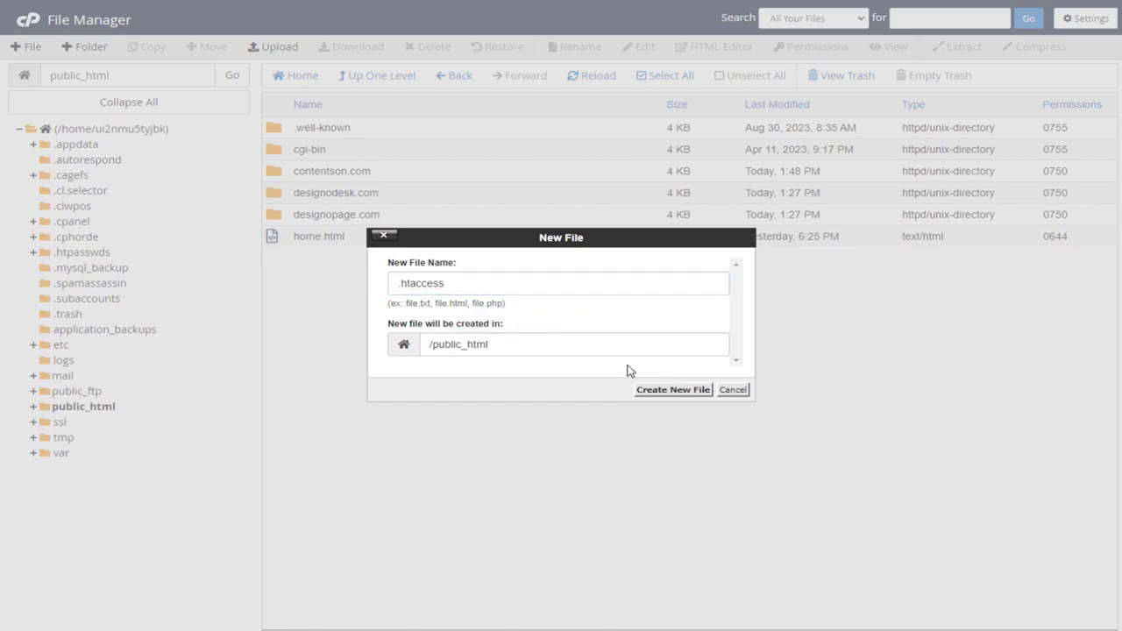
click(673, 389)
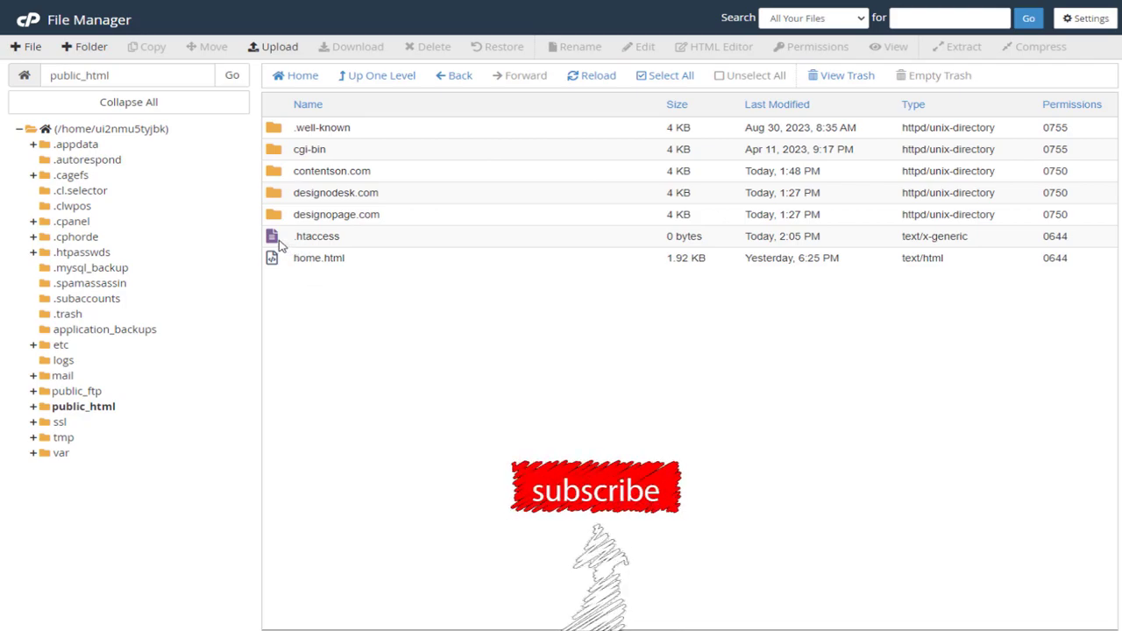
click(316, 235)
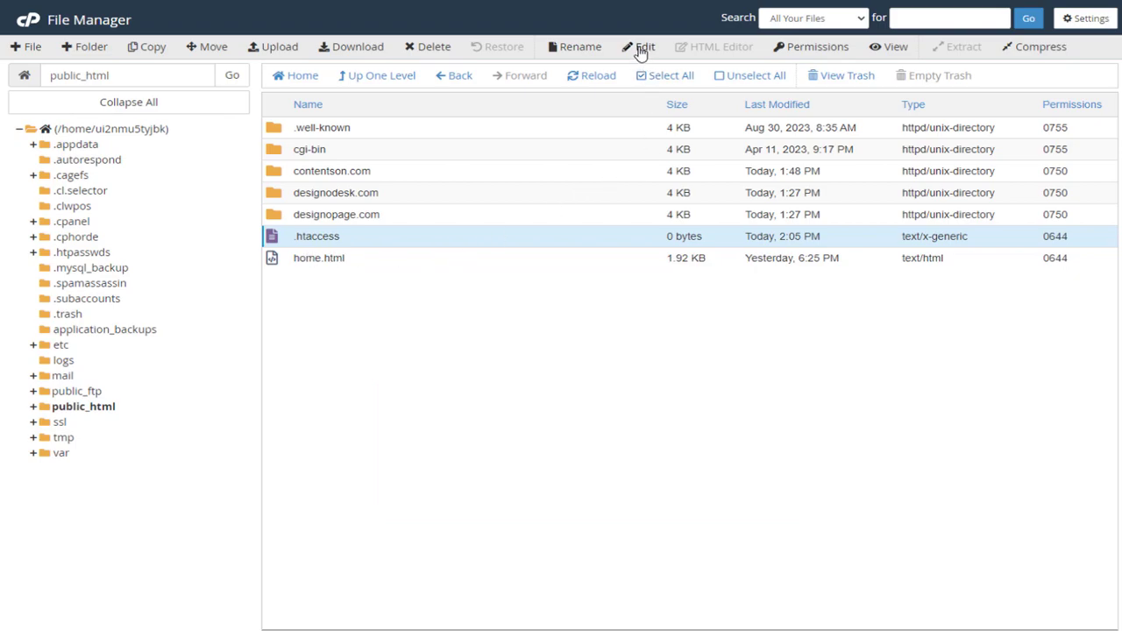
Edit .htaccess to add RewriteOptions inherit, ErrorDocument 404 /index.html and RewriteEngine On, then save and close.
click(644, 46)
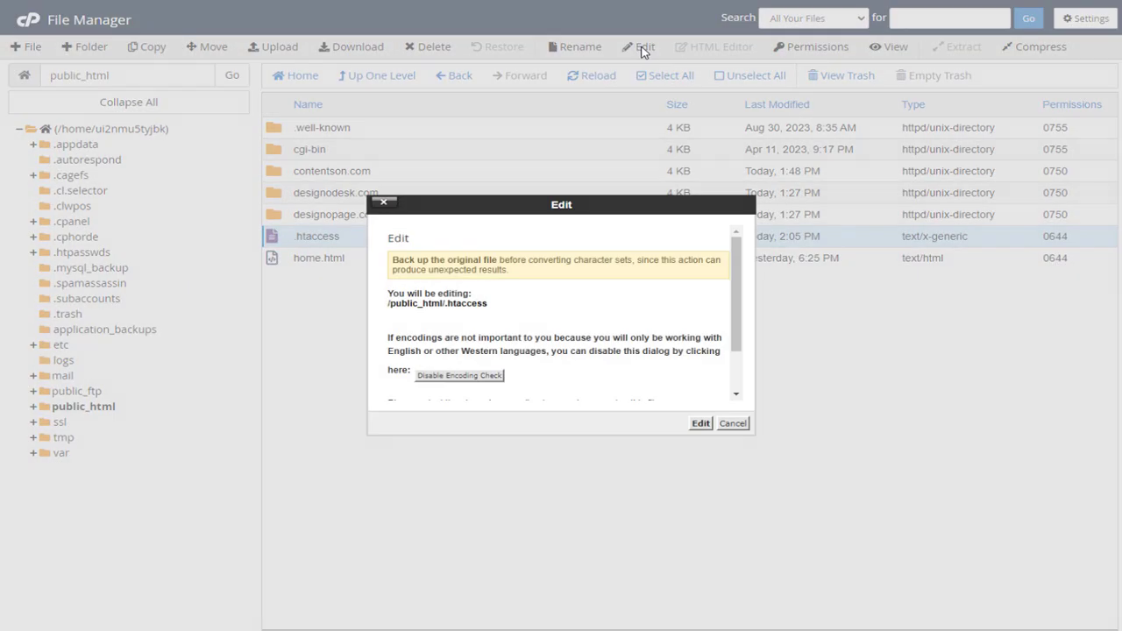
click(700, 422)
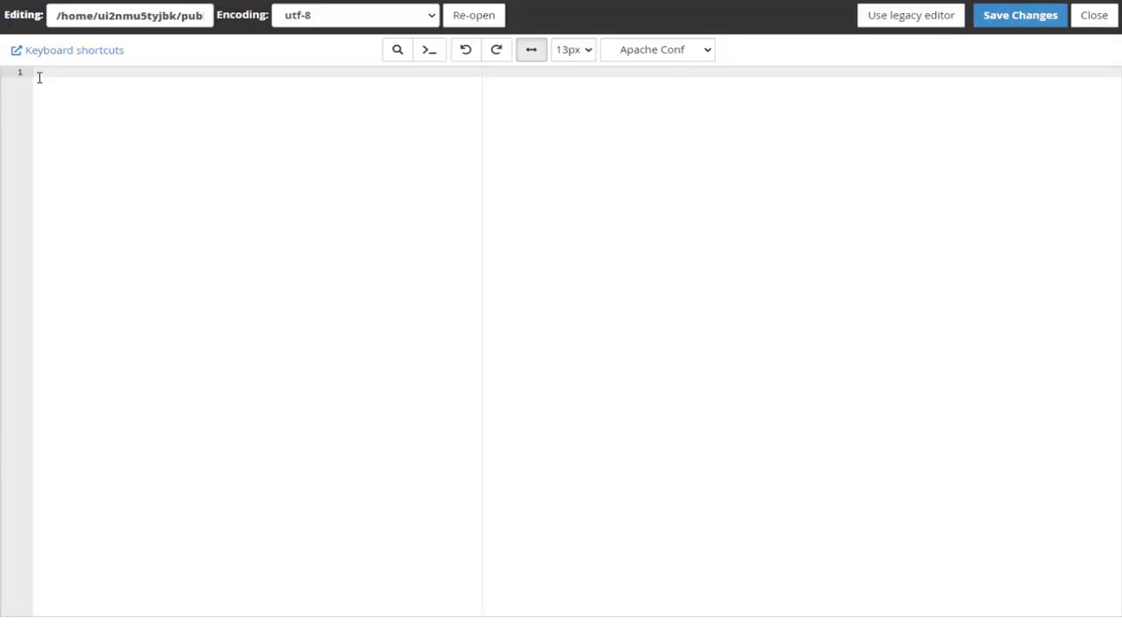
text(RewriteOptions inherit)
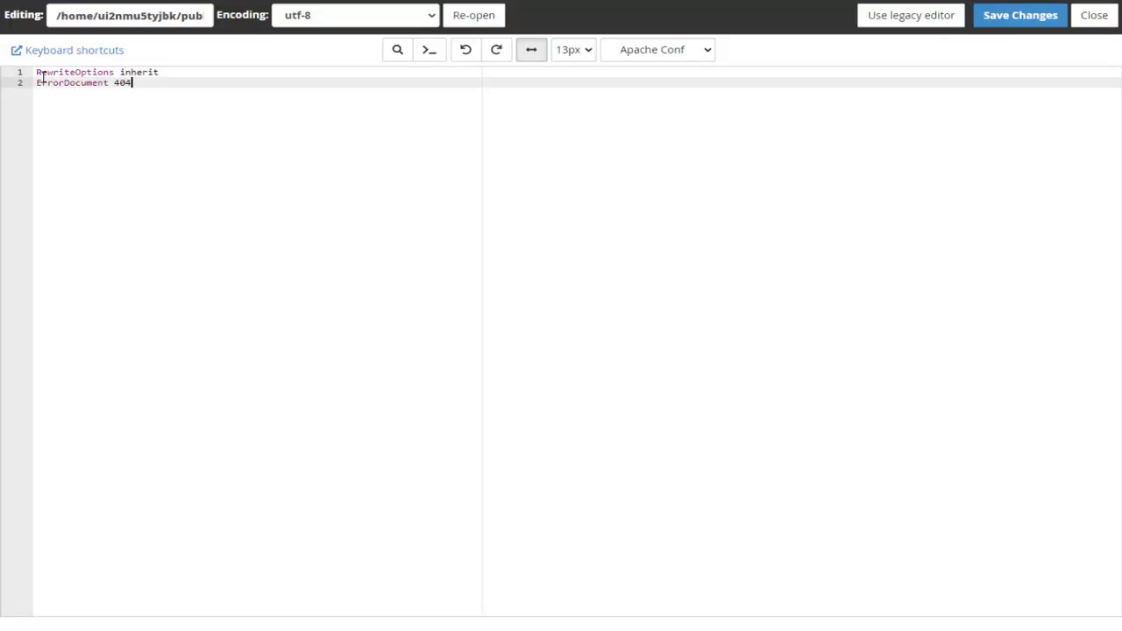
text(/index.html)
text(RewriteEngine On)
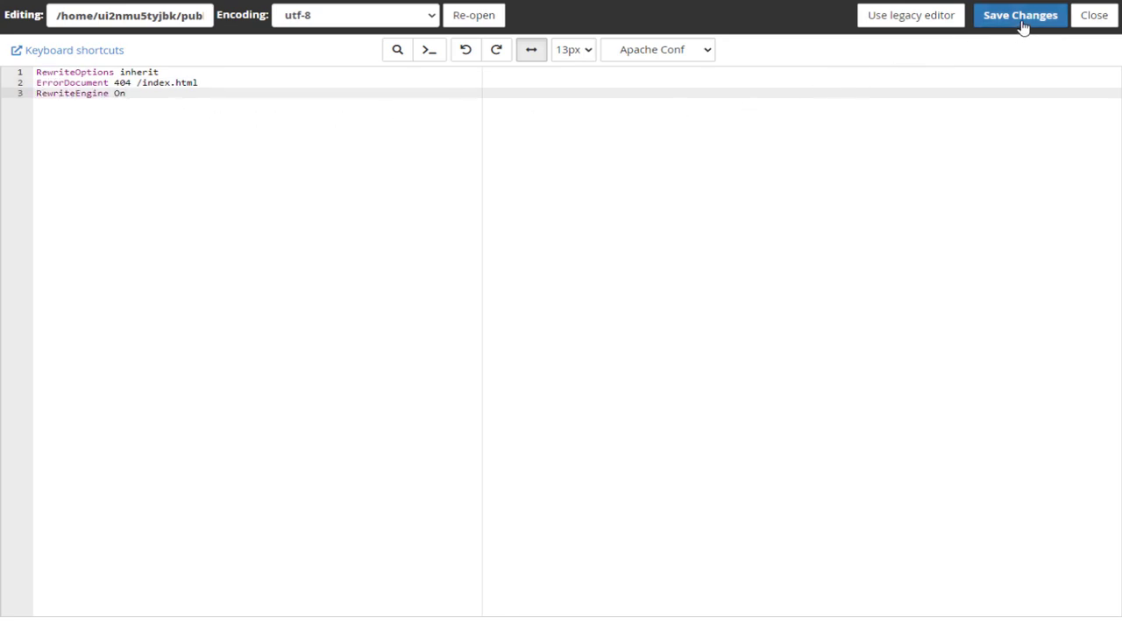
click(1021, 14)
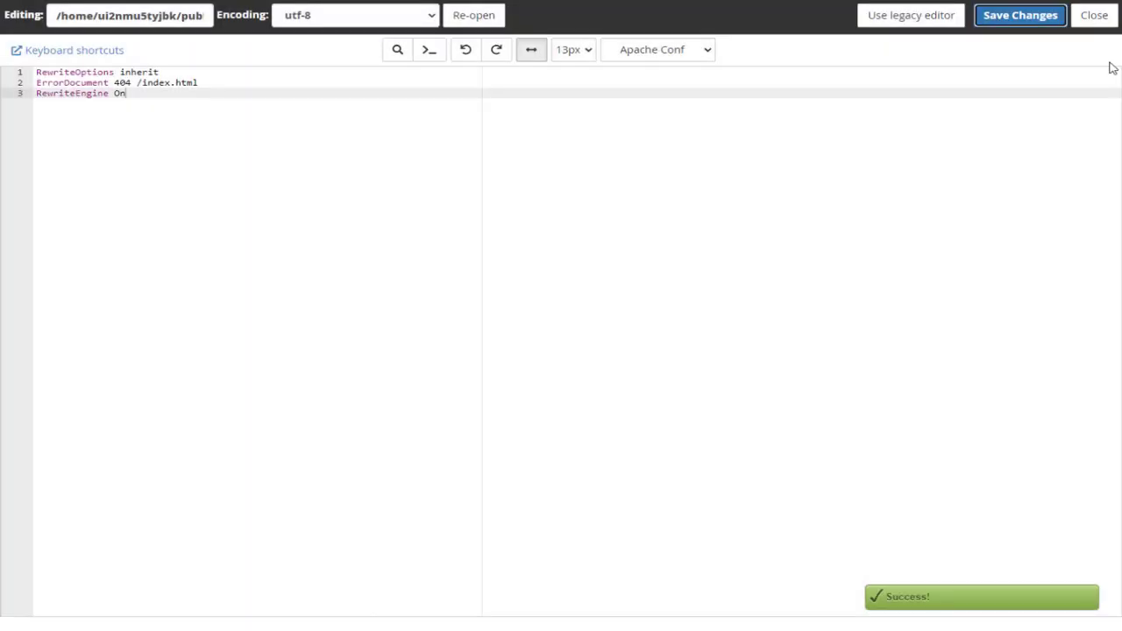
click(1095, 14)
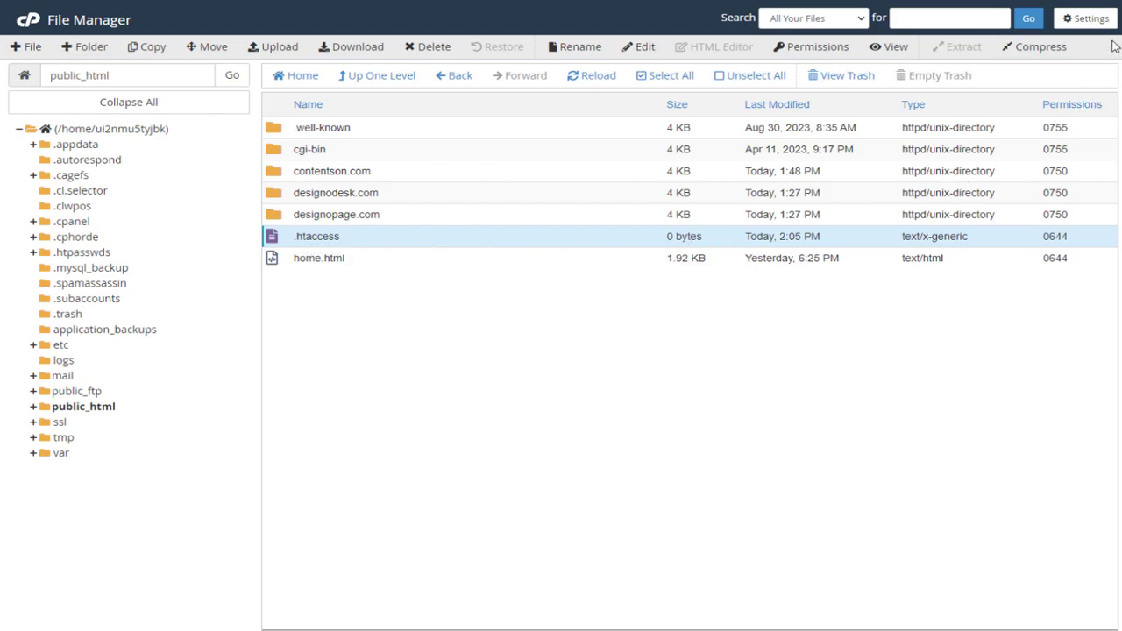
click(1089, 17)
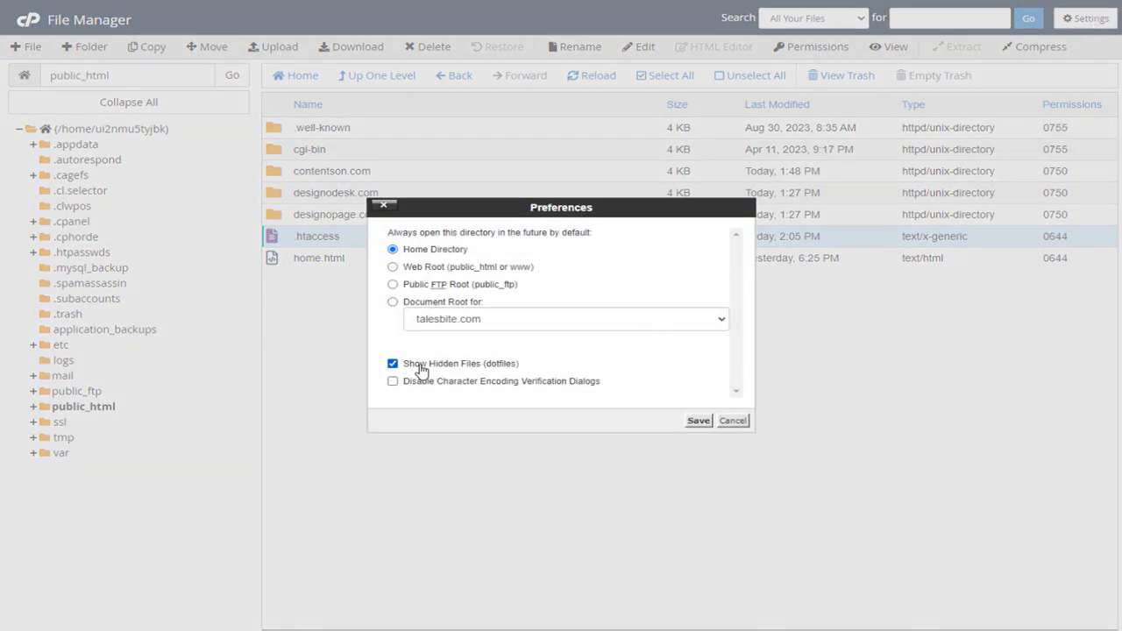
click(698, 421)
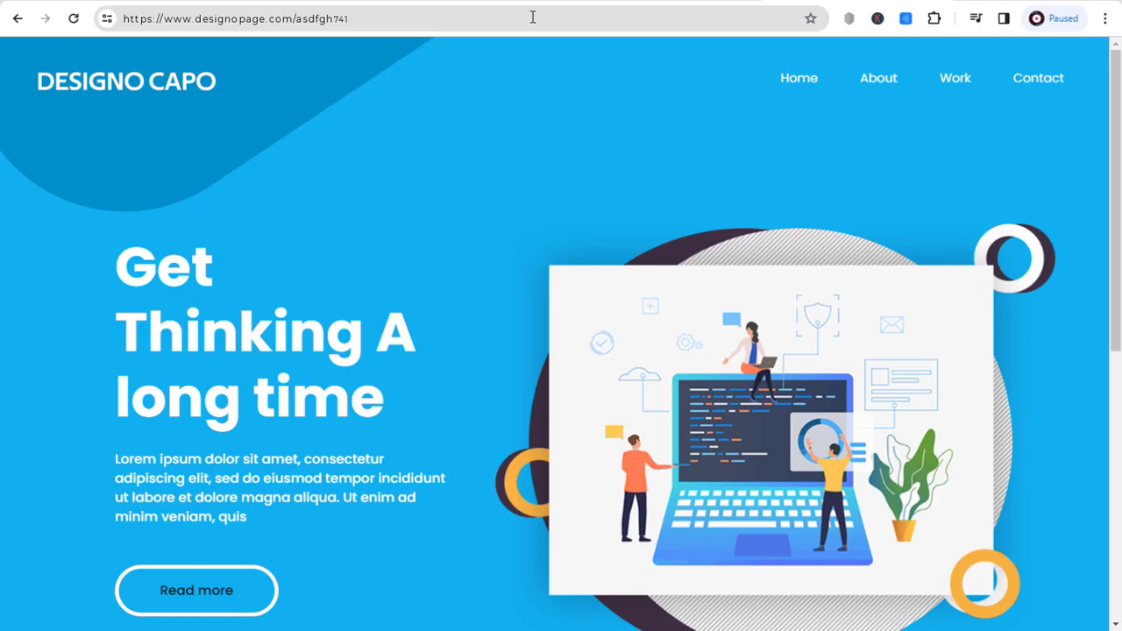
Visit a random path 'dfdgfdgfdsgfdskf' on designopage.com and confirm it shows the home page.
text(dfdgfdgfdsgfdskf)
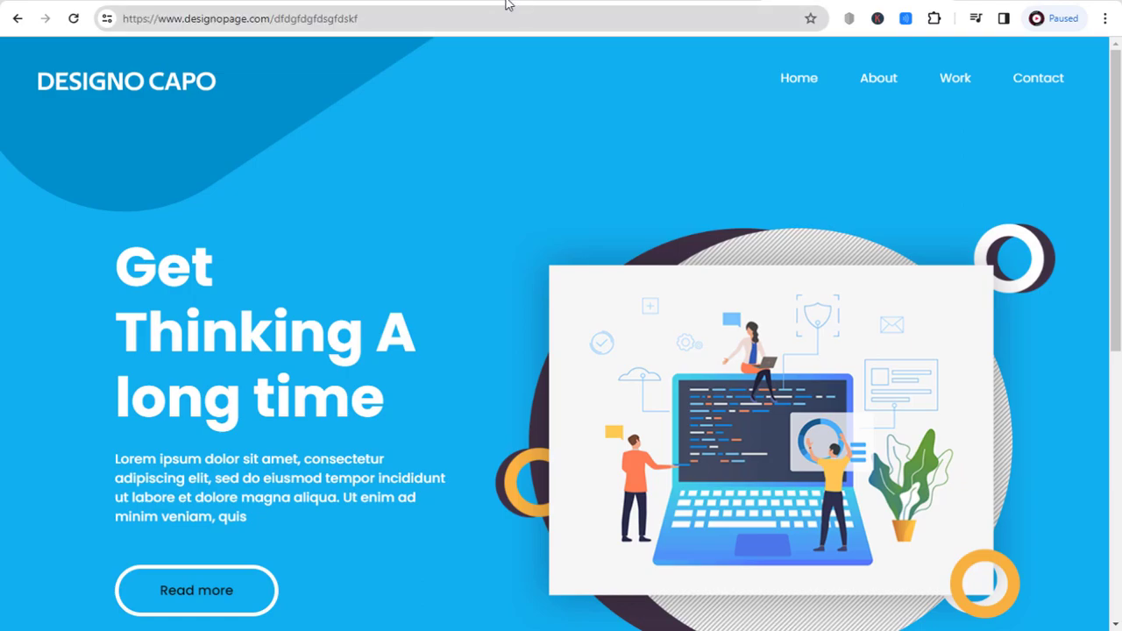